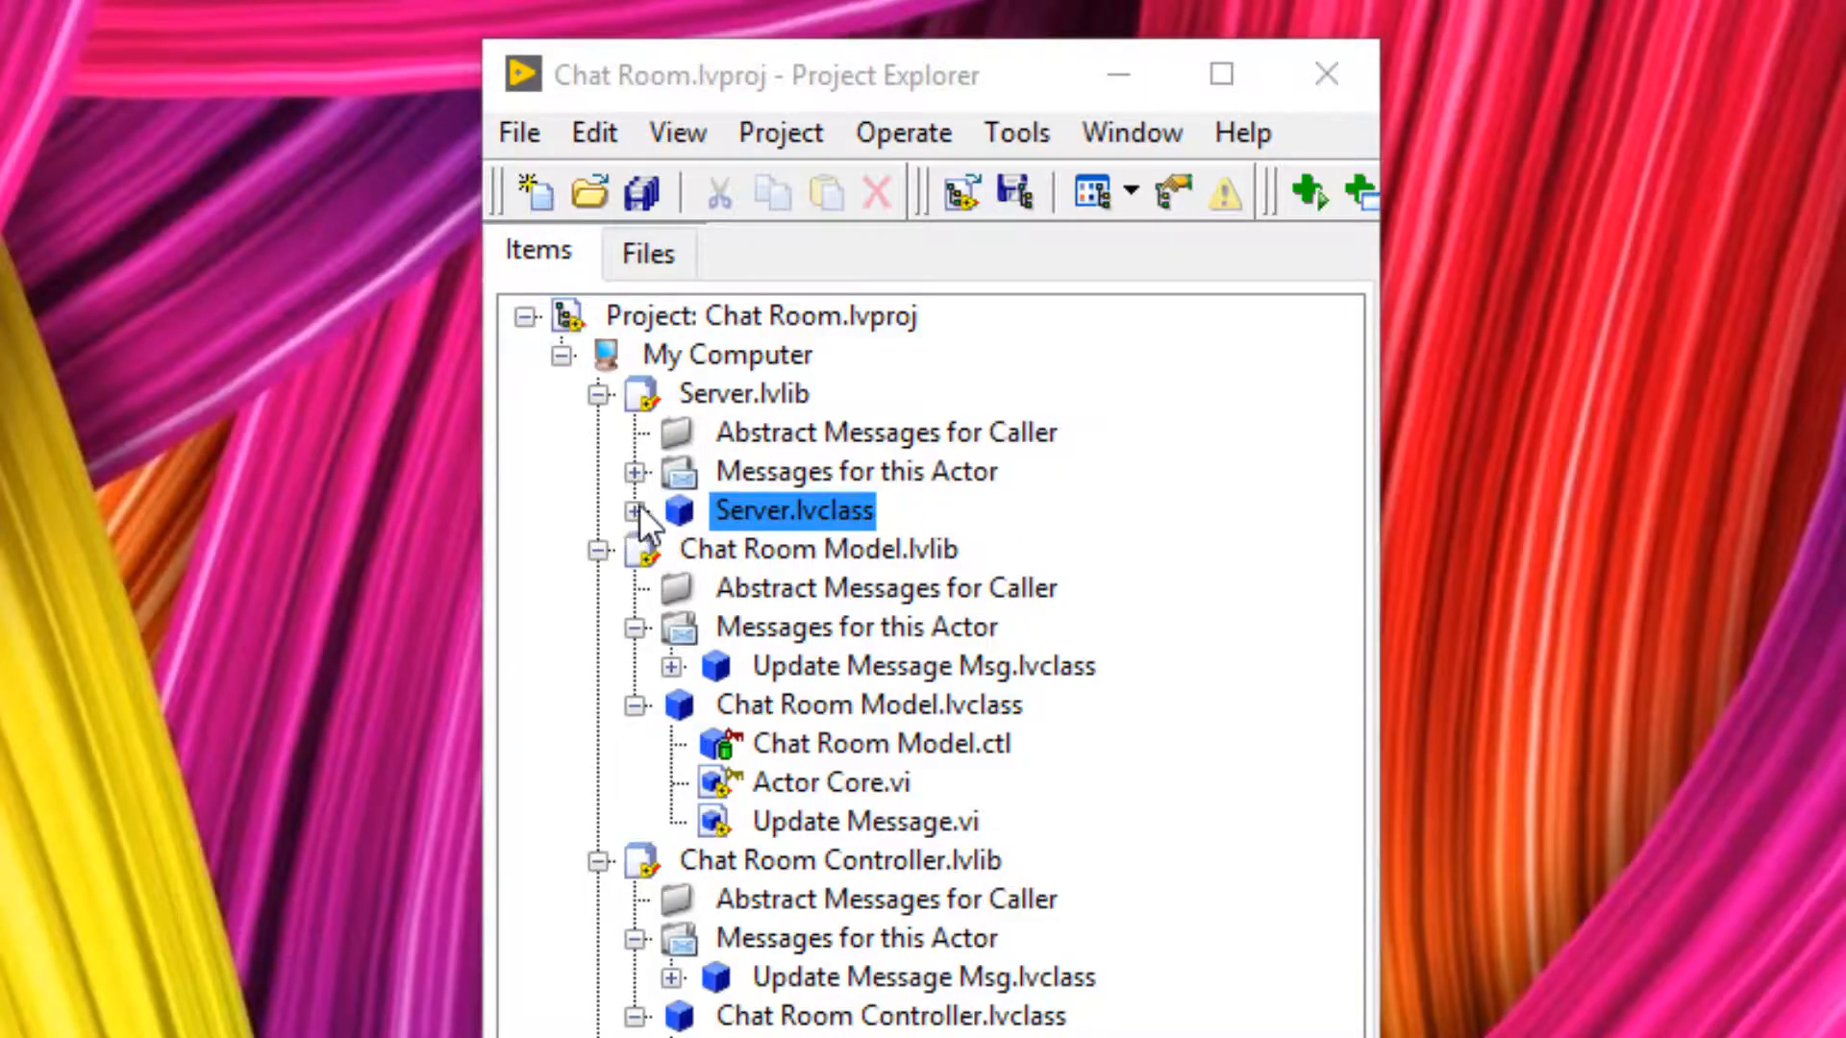
- Select the node in Stop Core.vi's nested-actor loop to identify it as Send Normal or Emergency Stop
left_click(634, 510)
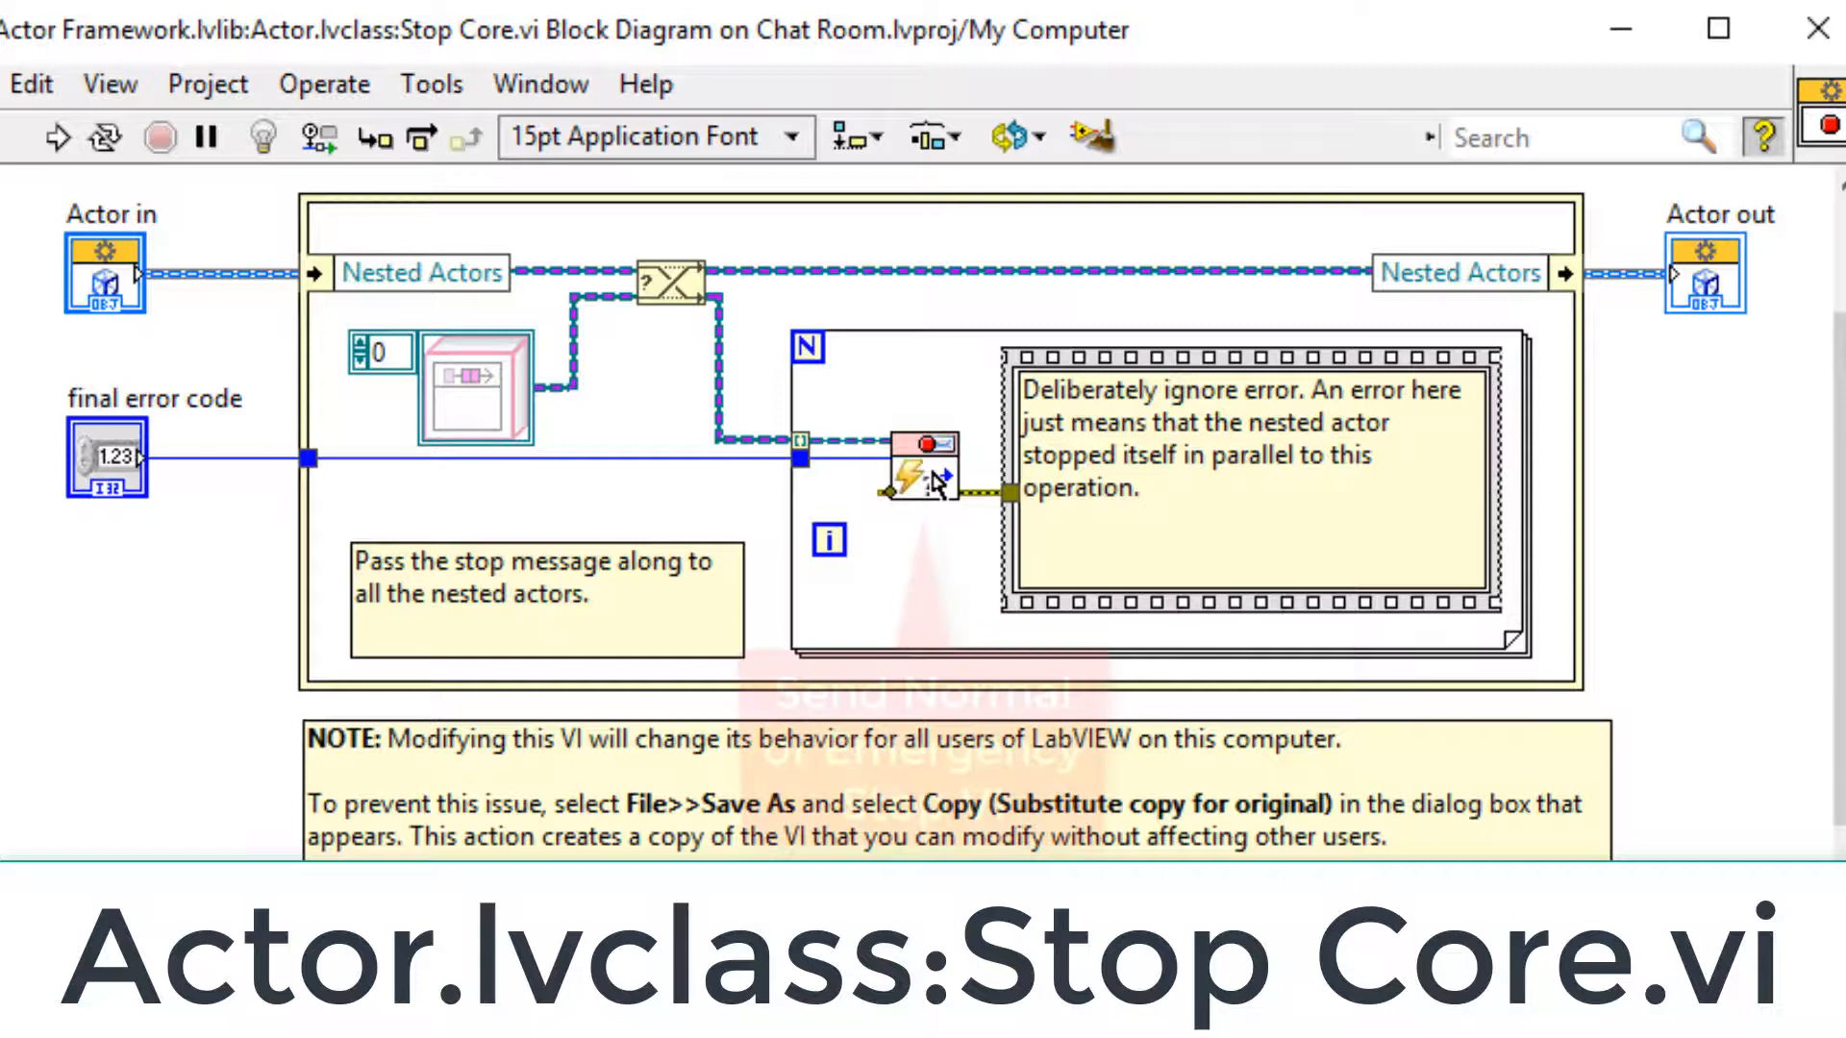
mouse_move(921, 480)
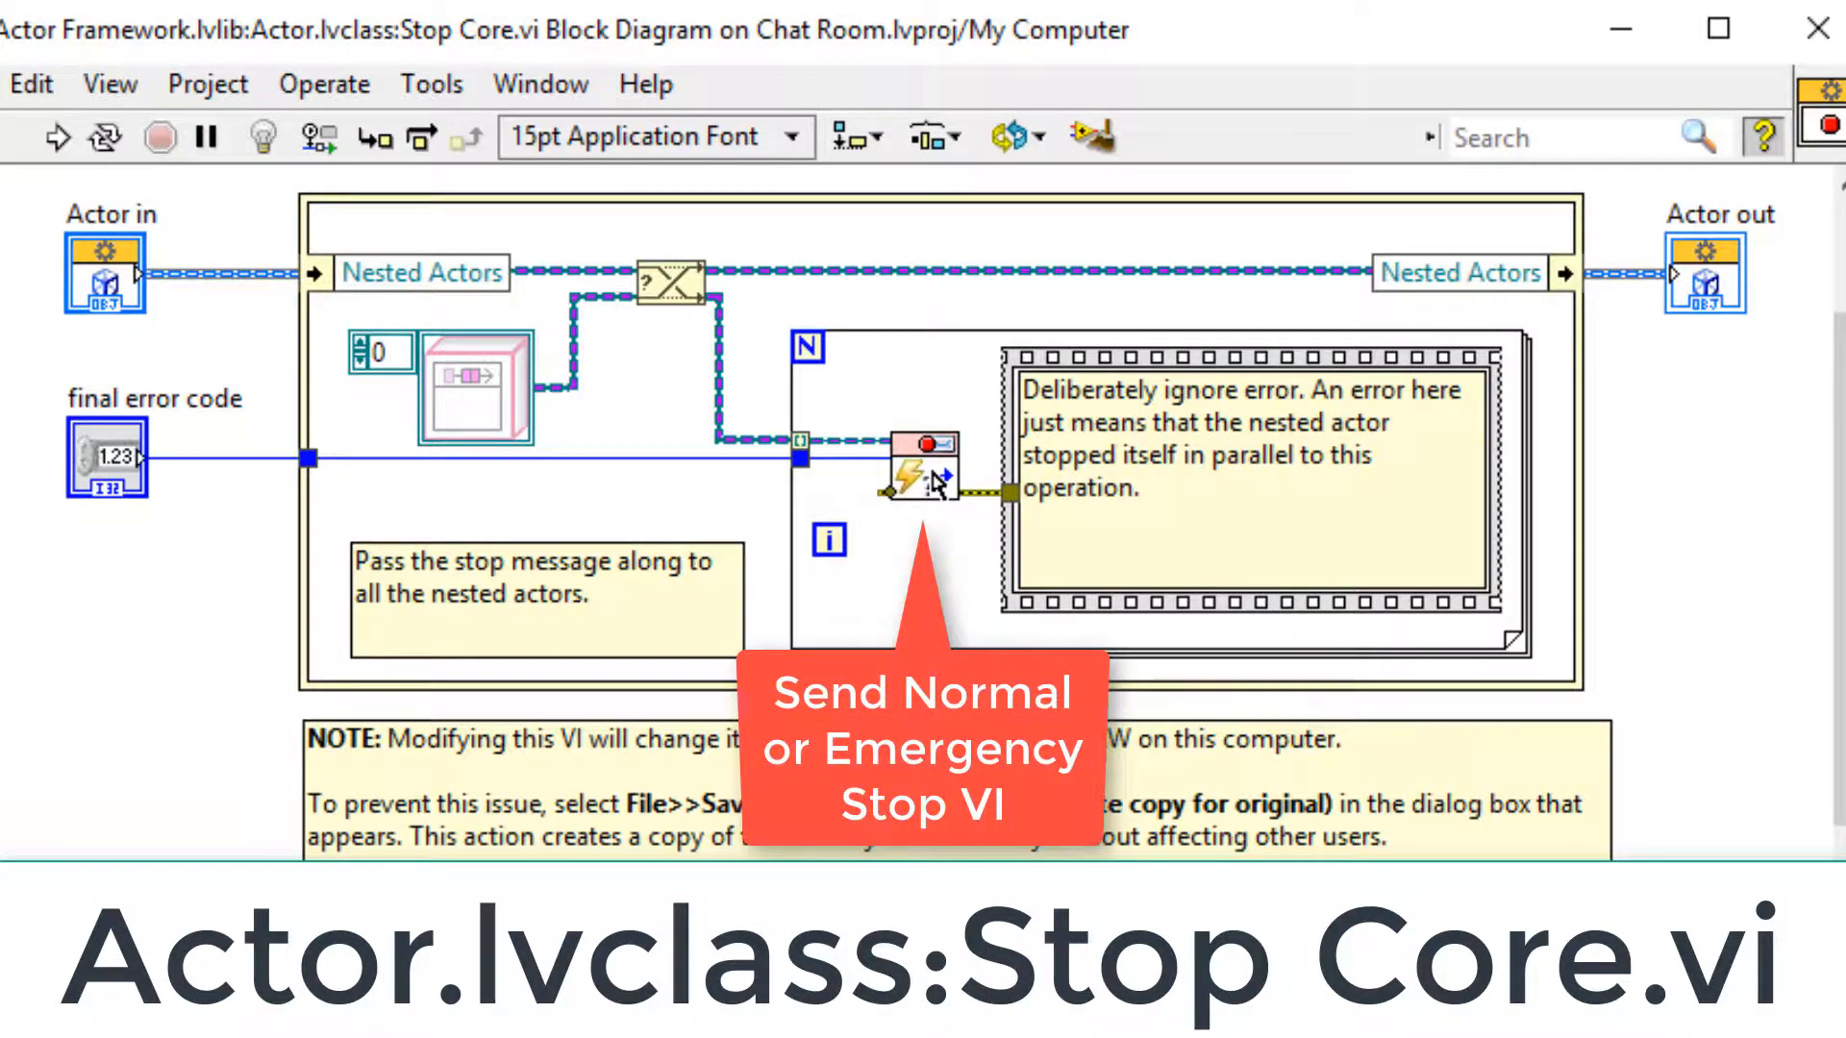